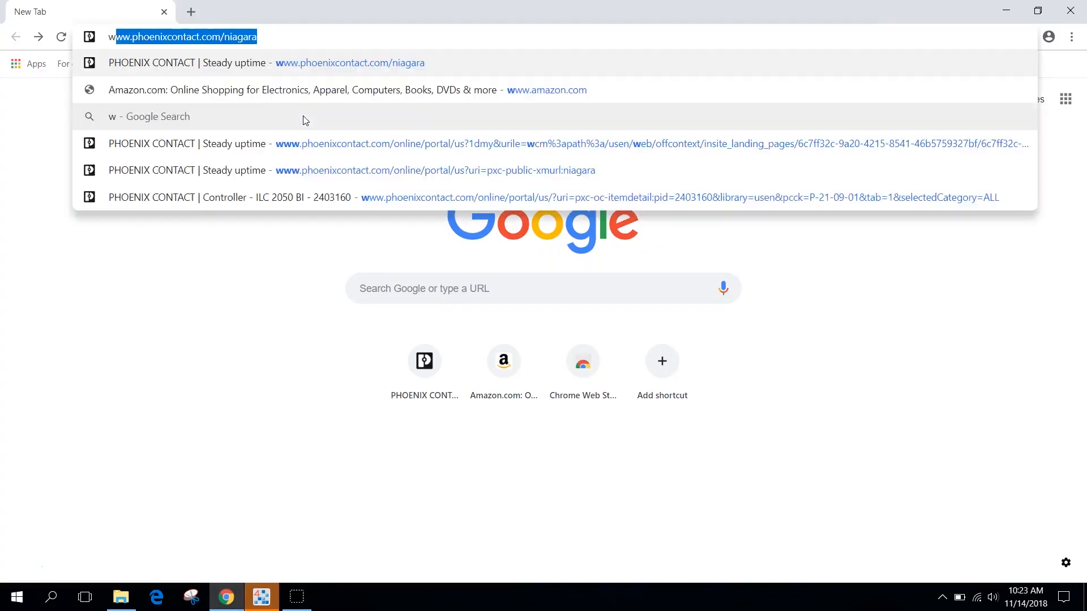
Load the phoenixcontact.com/niagara page about the ILC 2050 BI controller.
key(Enter)
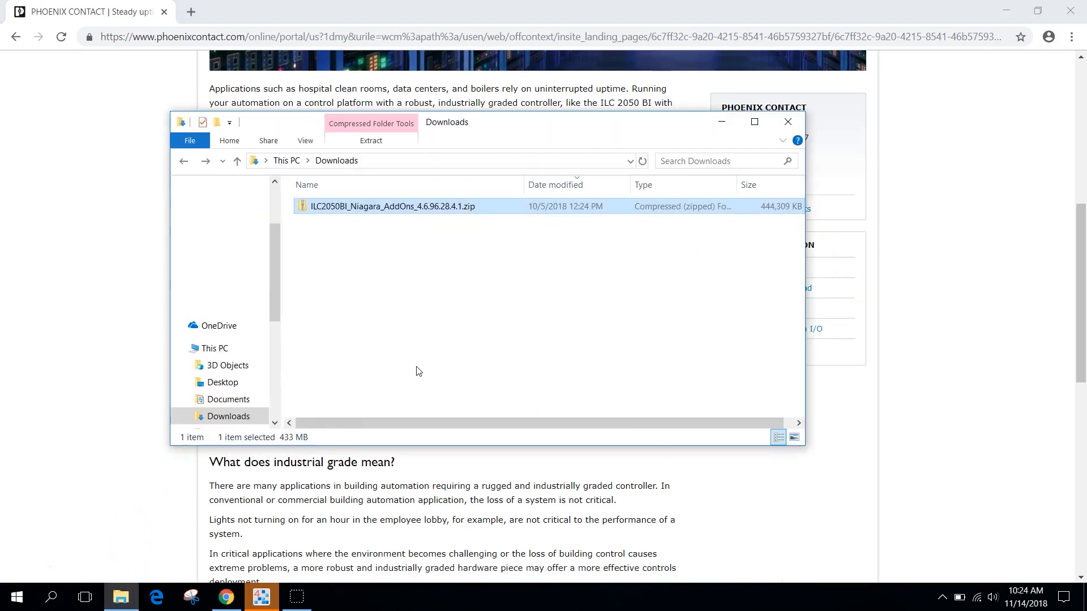
Open the ILC2050BI_Niagara_AddOns zip in Downloads and select Start.exe.
double_click(392, 206)
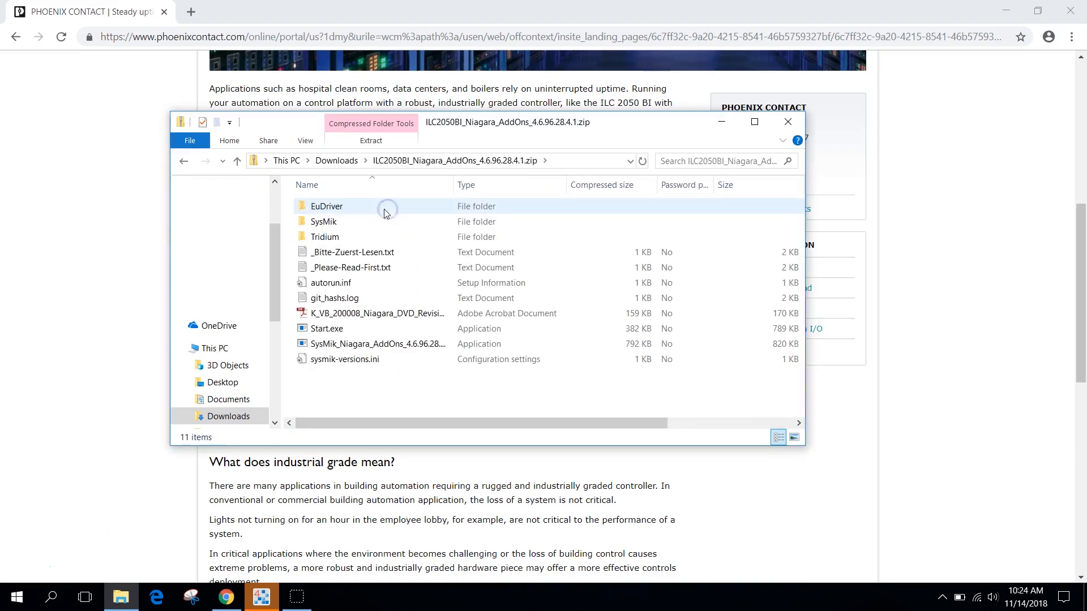
click(325, 237)
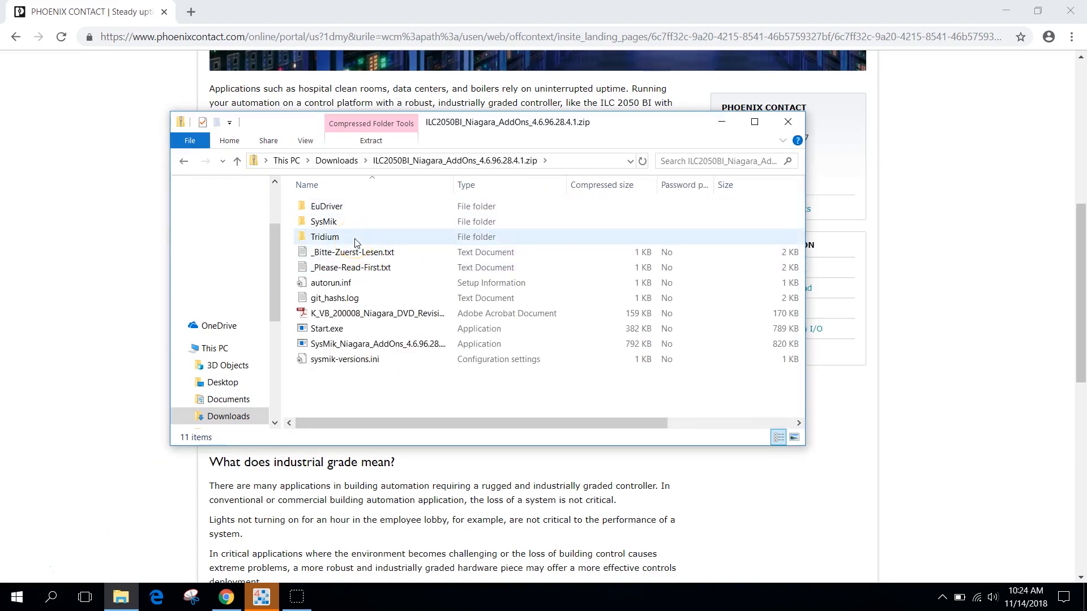
click(327, 328)
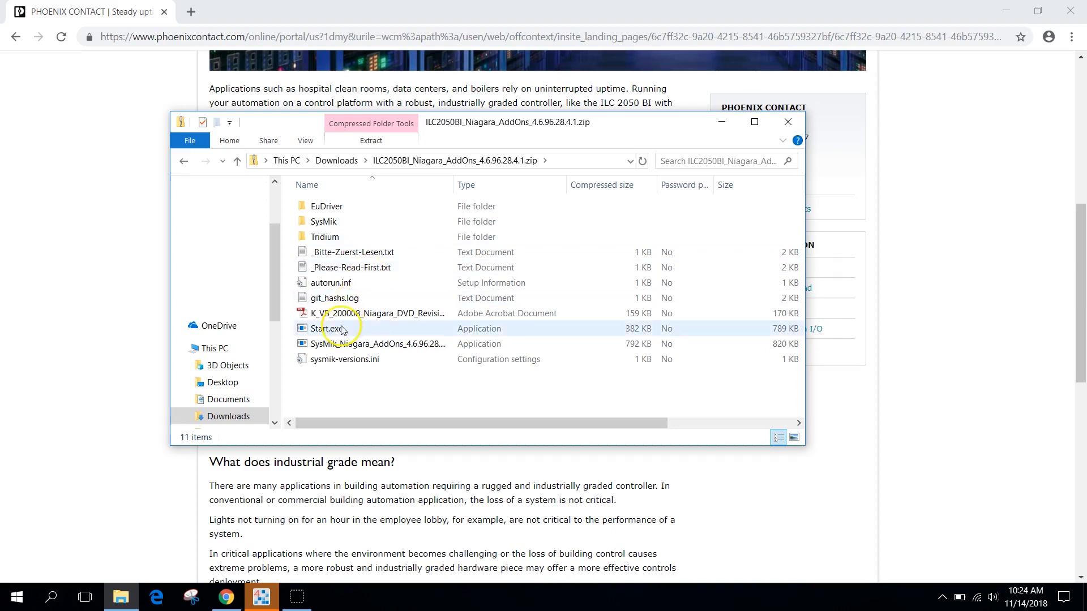
click(326, 328)
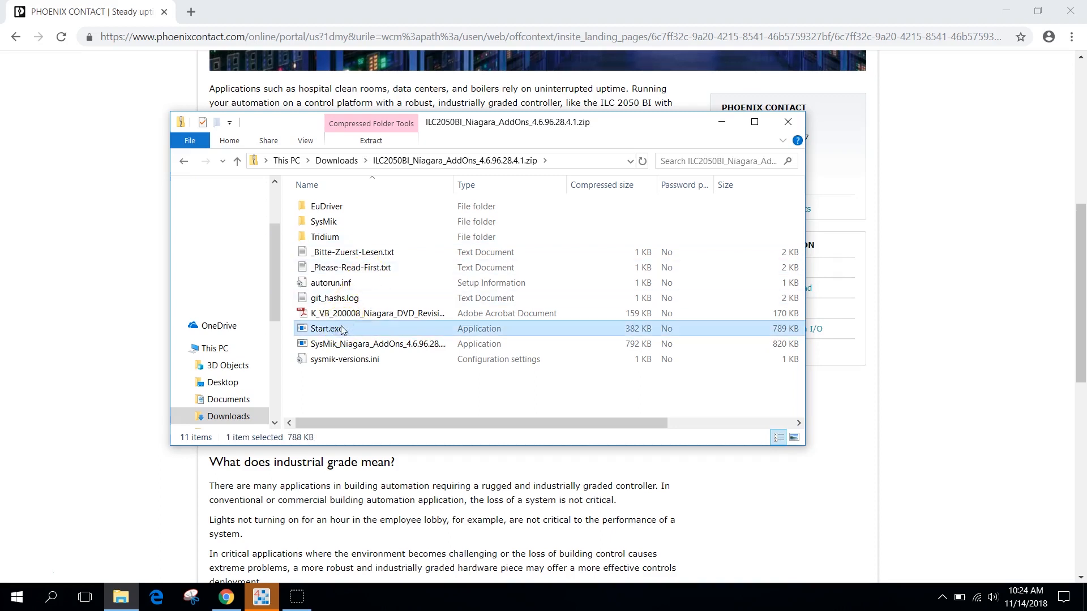
Log in to the 192.168.1.1 ILC_Station platform as admin and list its tools.
double_click(326, 329)
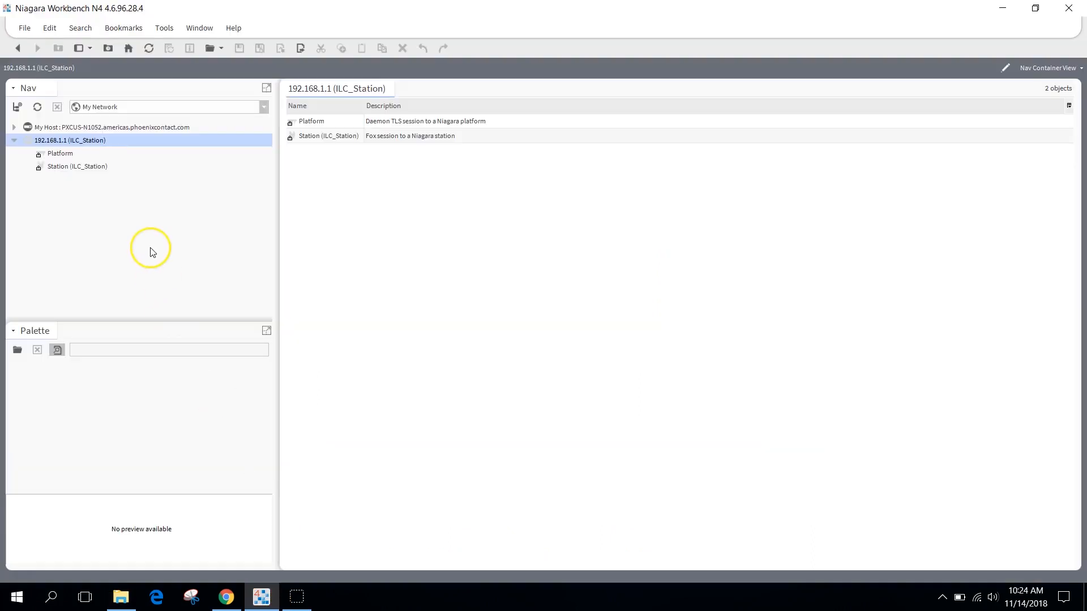
mouse_move(158, 248)
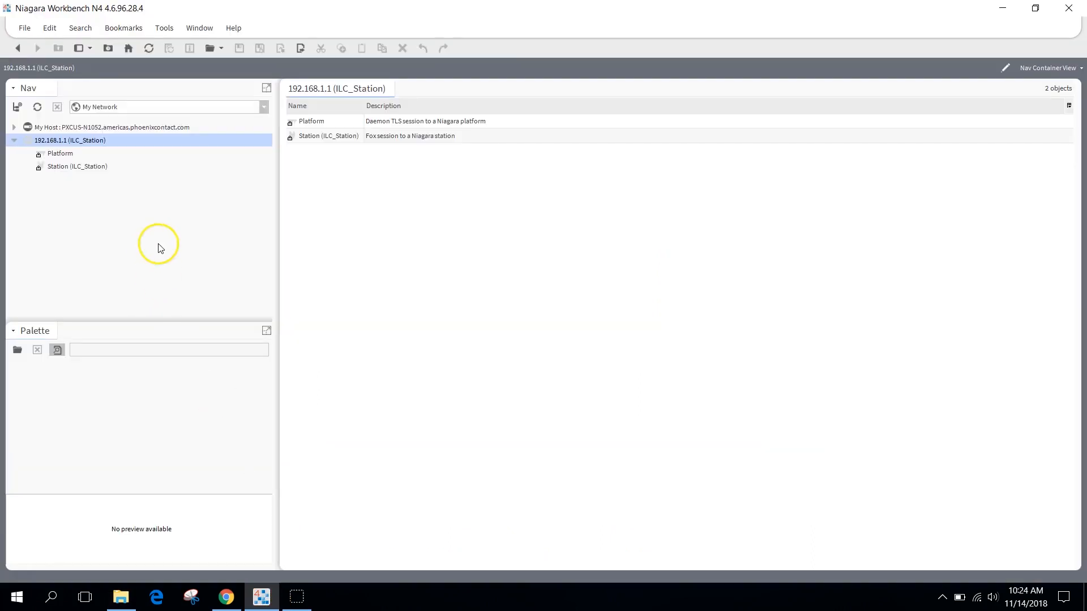
click(60, 154)
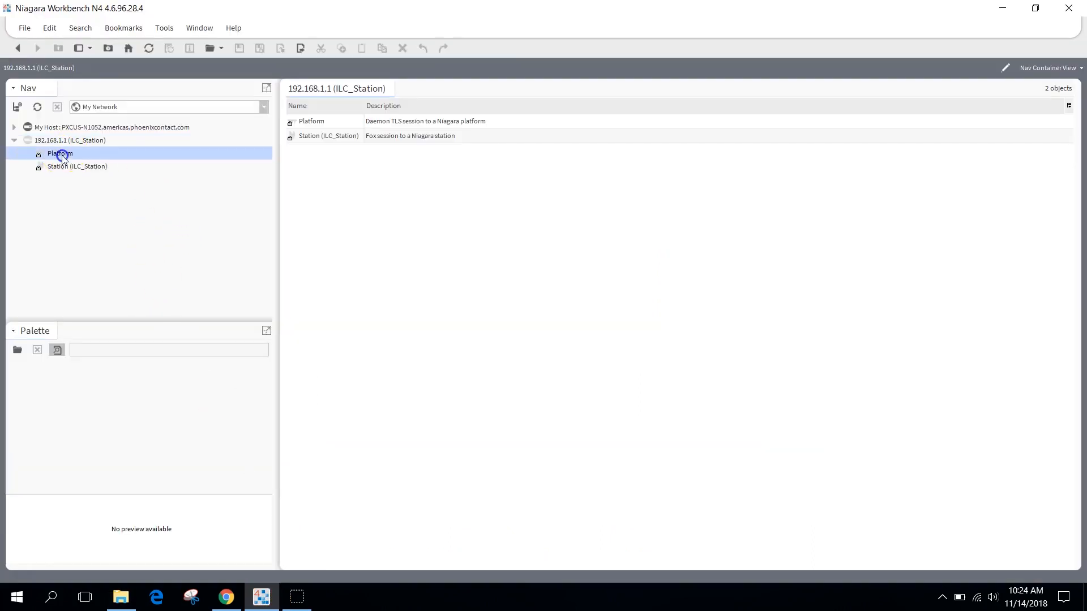
double_click(60, 154)
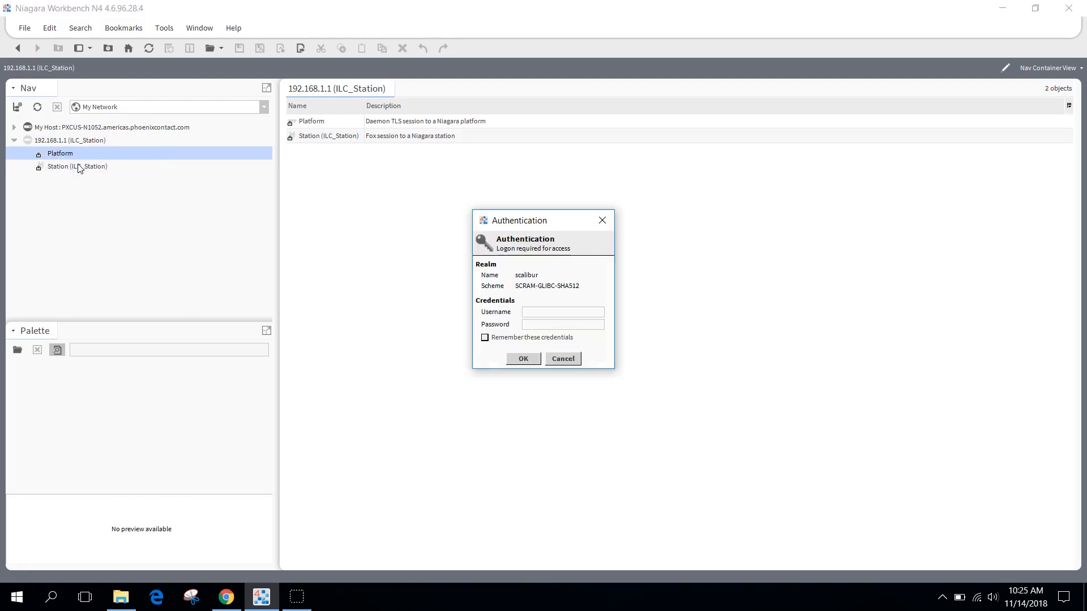
text(admin)
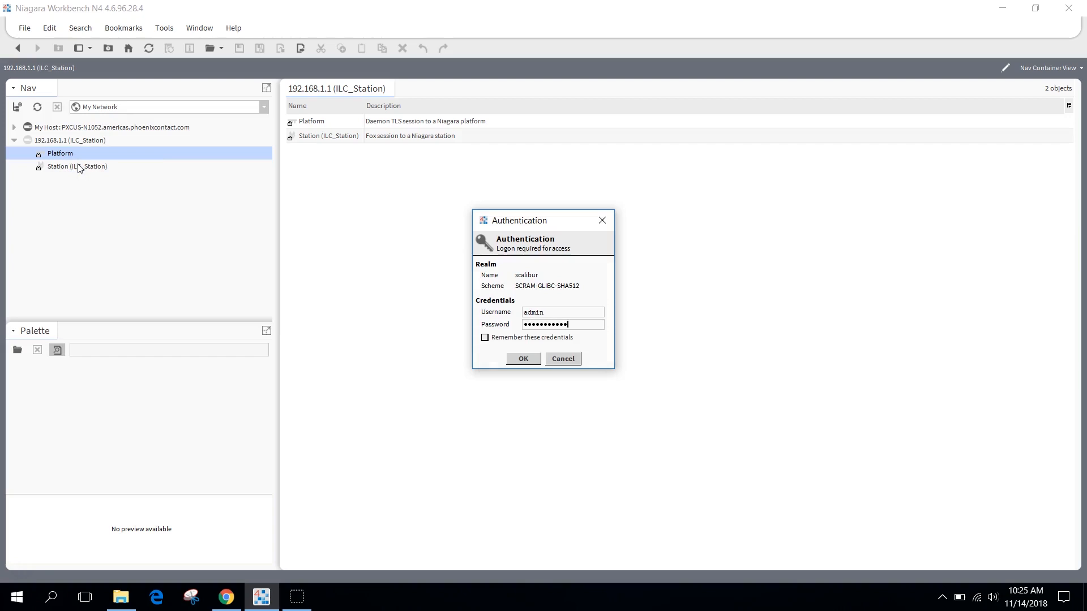
click(523, 358)
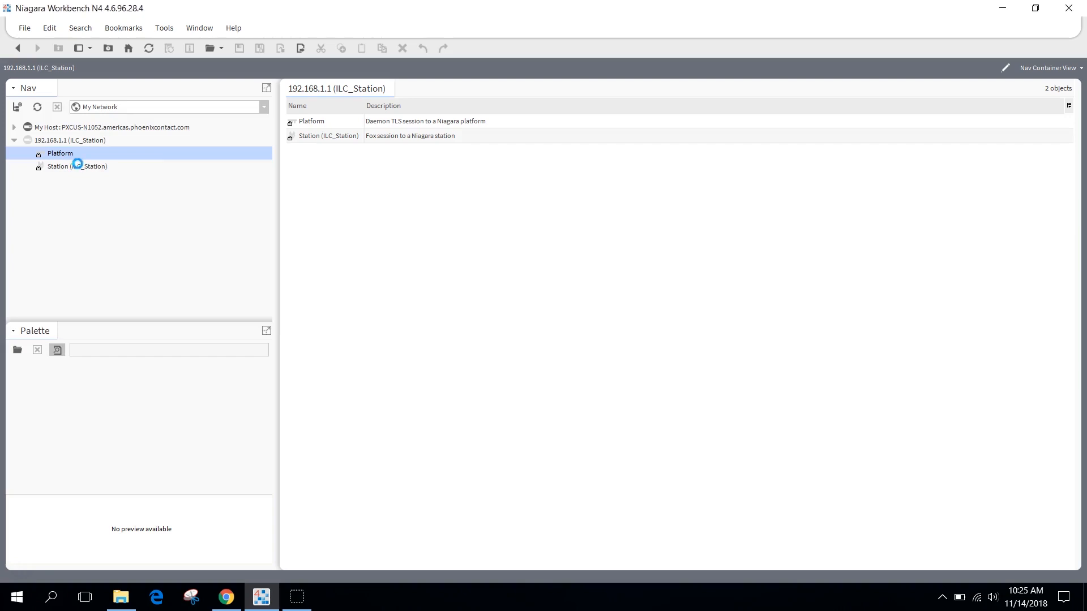
double_click(59, 153)
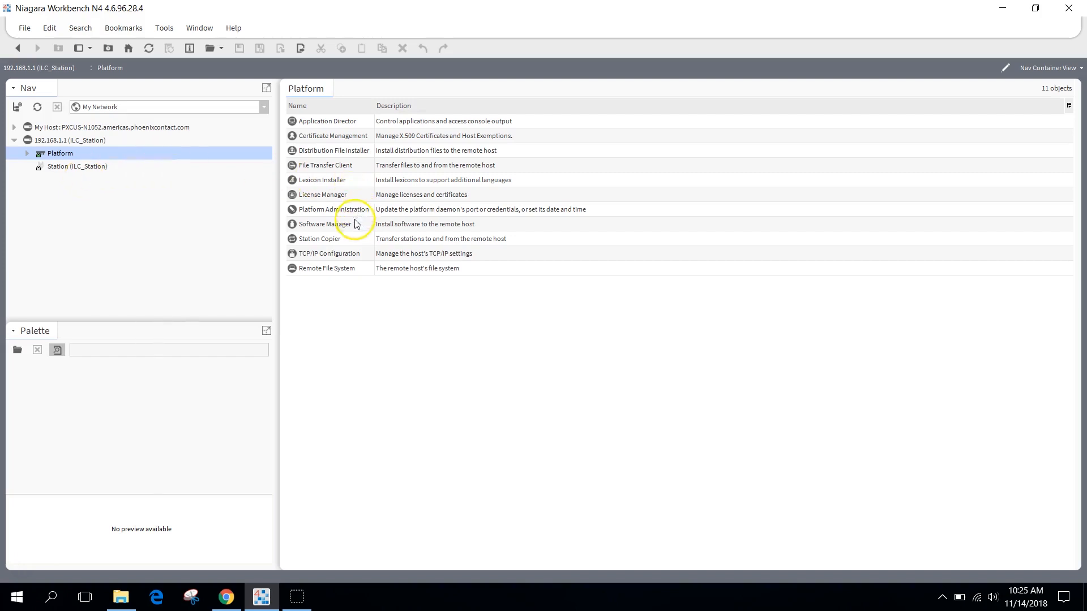
Open Software Manager and check the sysmikScalo-rt 4.2.0.2 module is up to date.
click(328, 224)
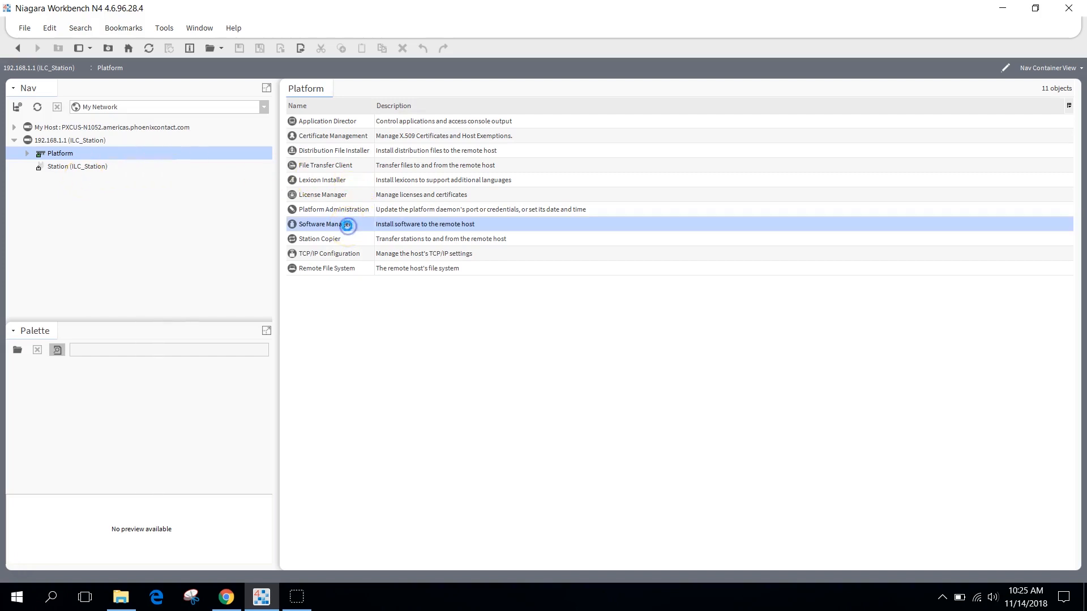
double_click(326, 224)
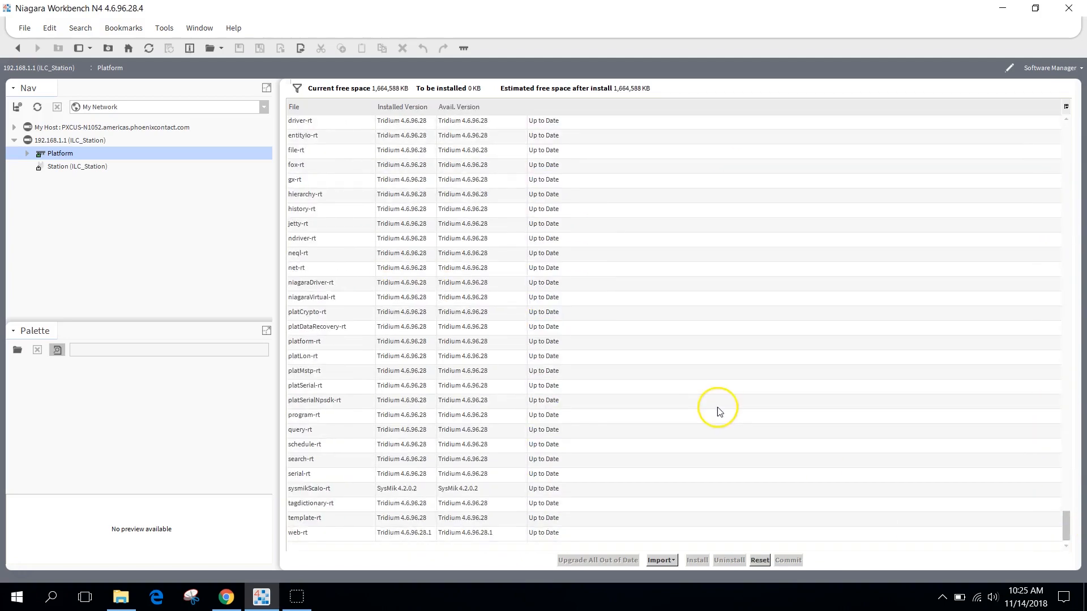
click(309, 488)
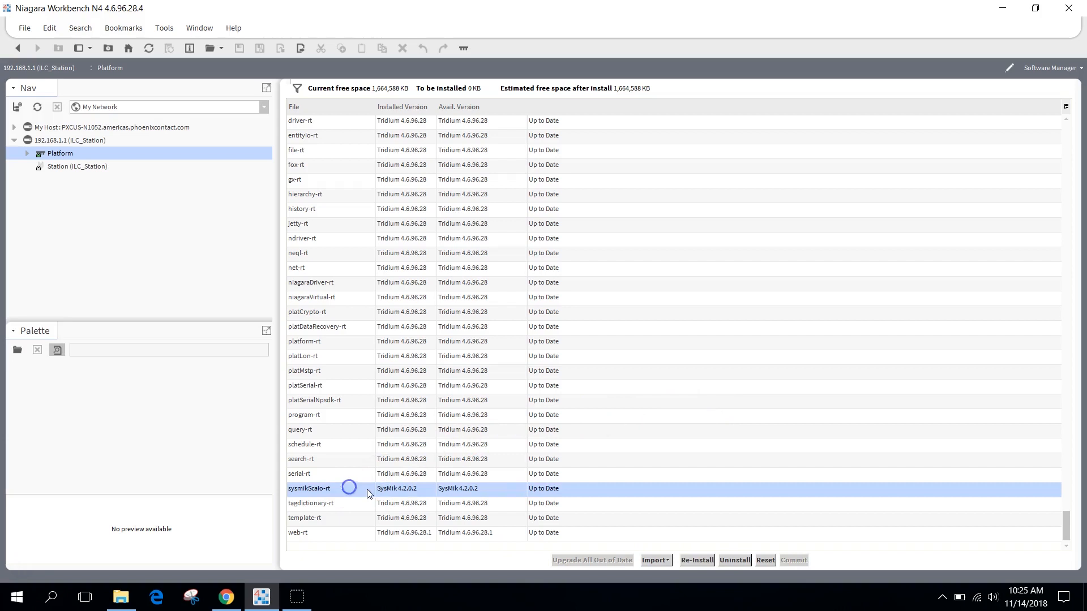
mouse_move(539, 496)
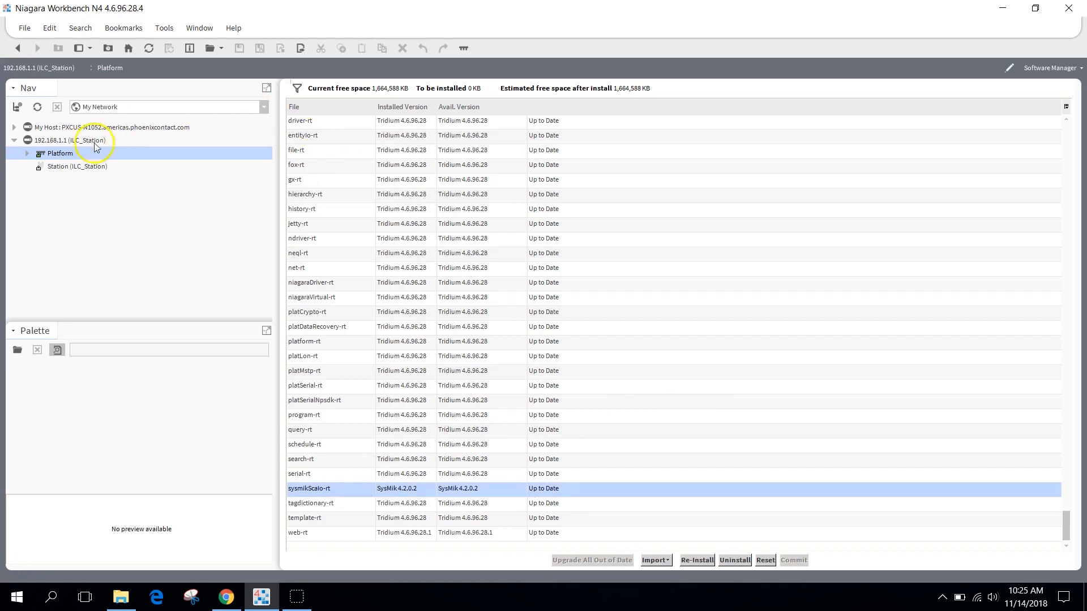
Connect to ILC_Station and expand its Config tree to show Drivers with NiagaraNetwork.
right_click(77, 166)
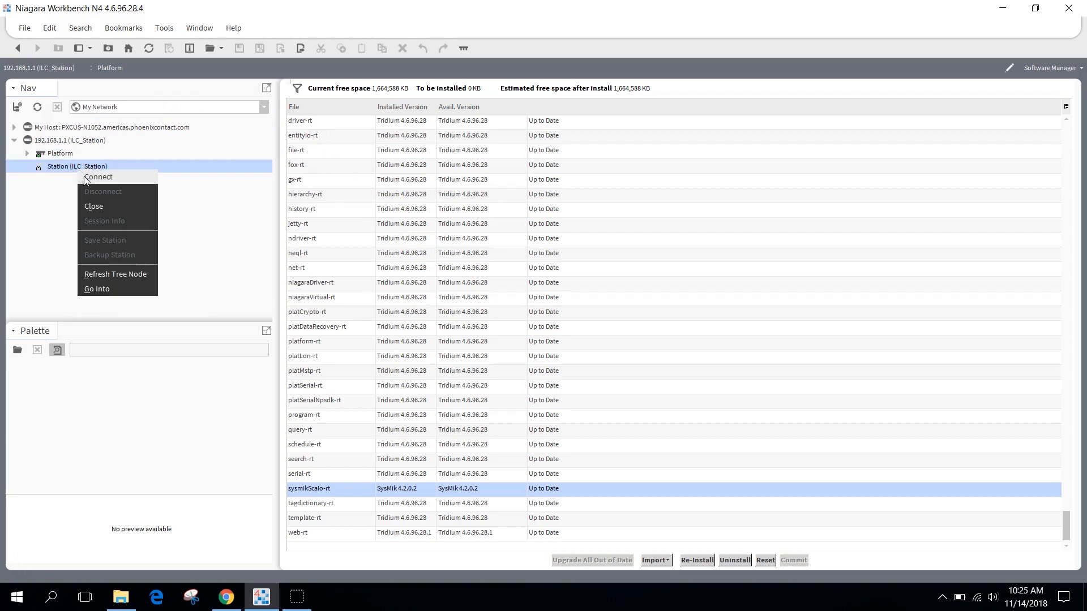
click(98, 176)
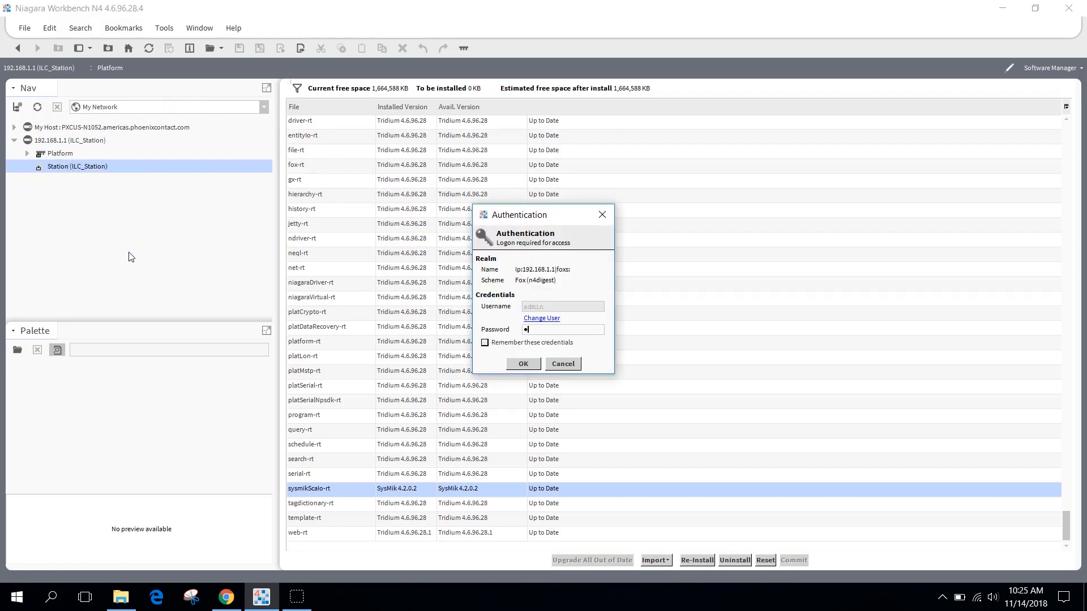
click(522, 364)
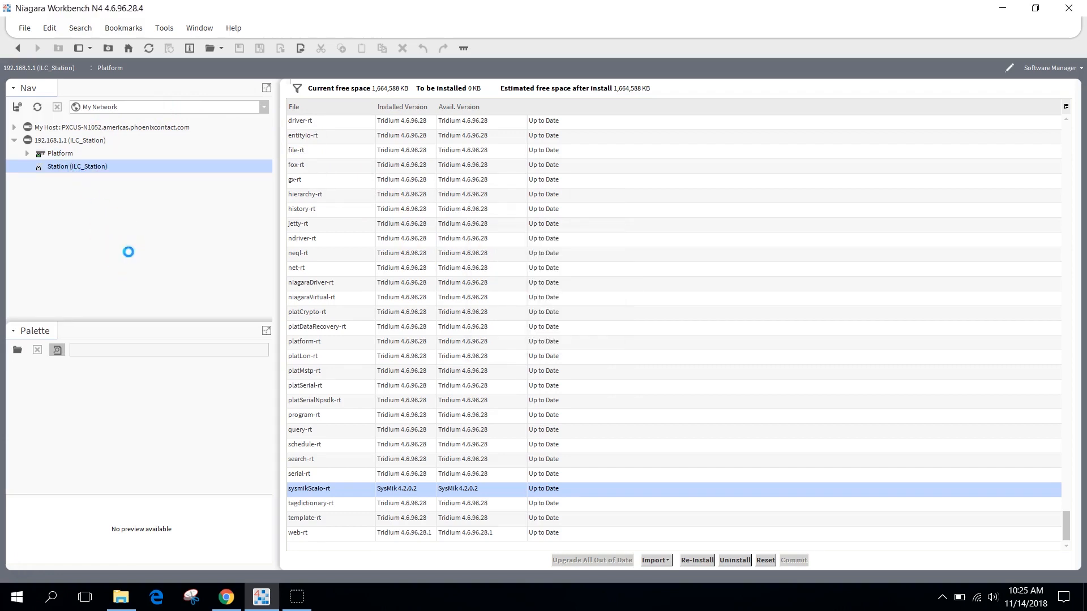
double_click(77, 167)
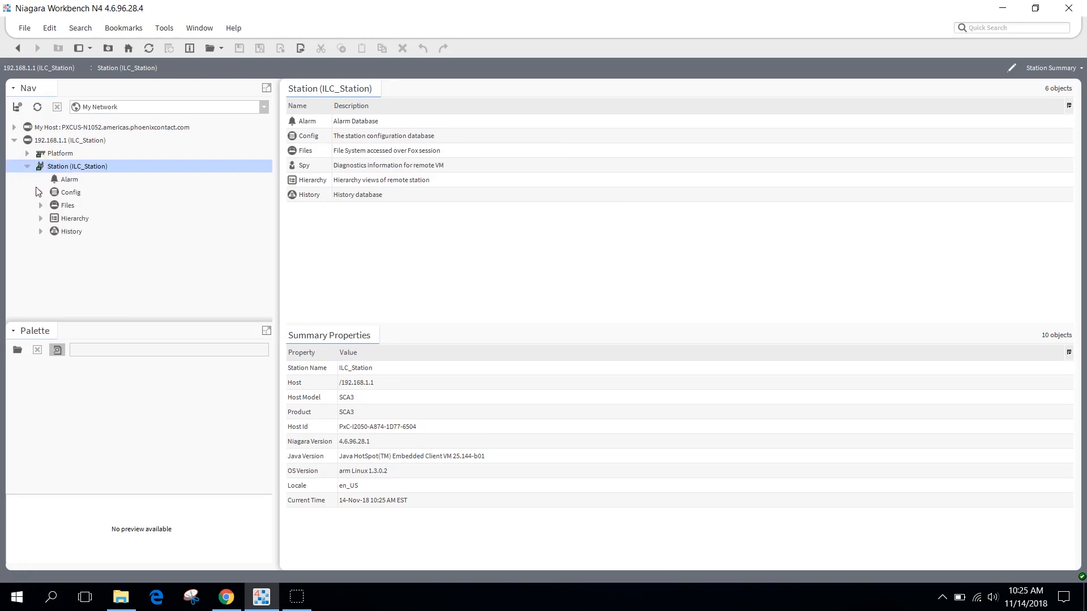
click(40, 192)
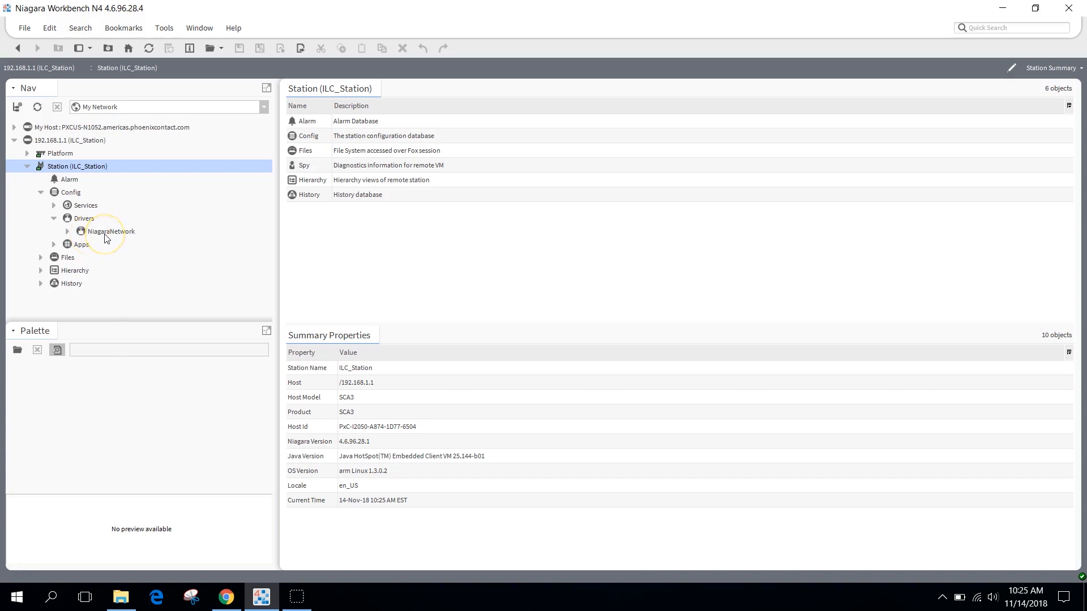
mouse_move(18, 349)
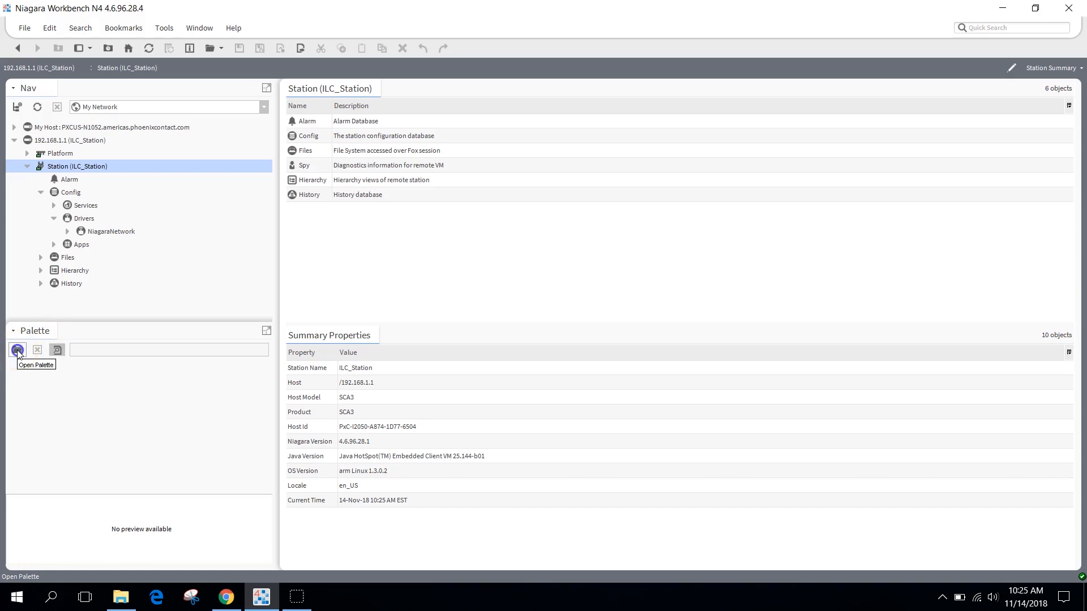
Add SysmikScaloNetwork from the sysmikScalo palette and open its device manager.
click(18, 349)
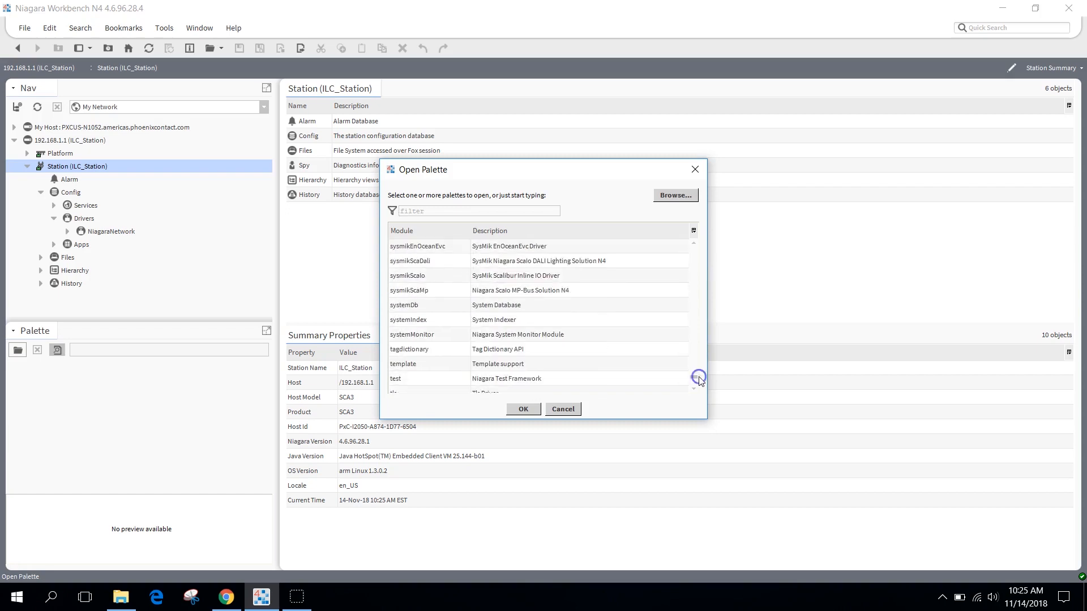
click(523, 409)
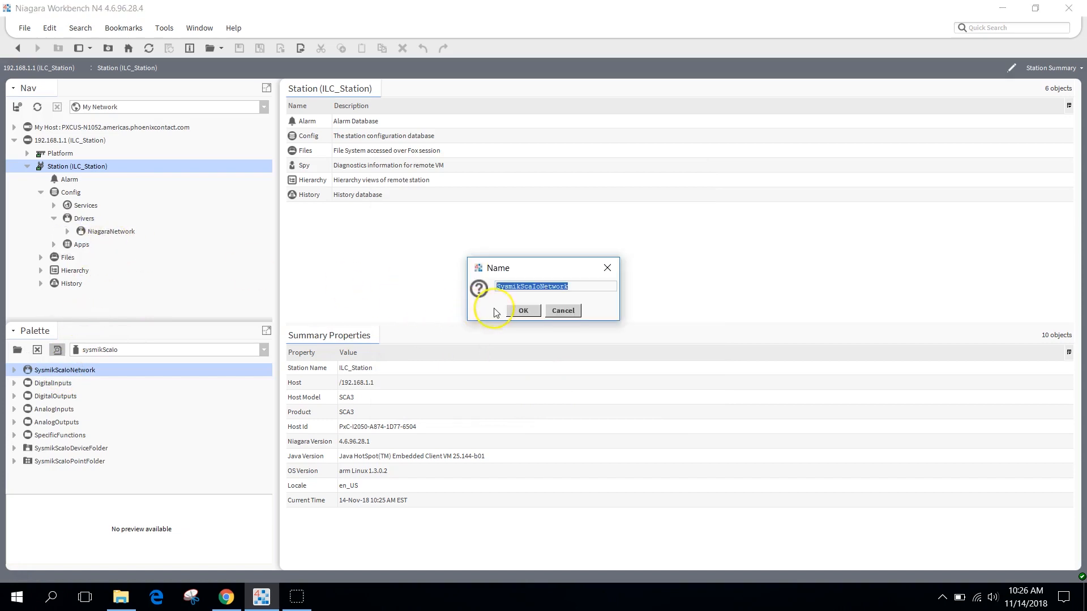
click(523, 310)
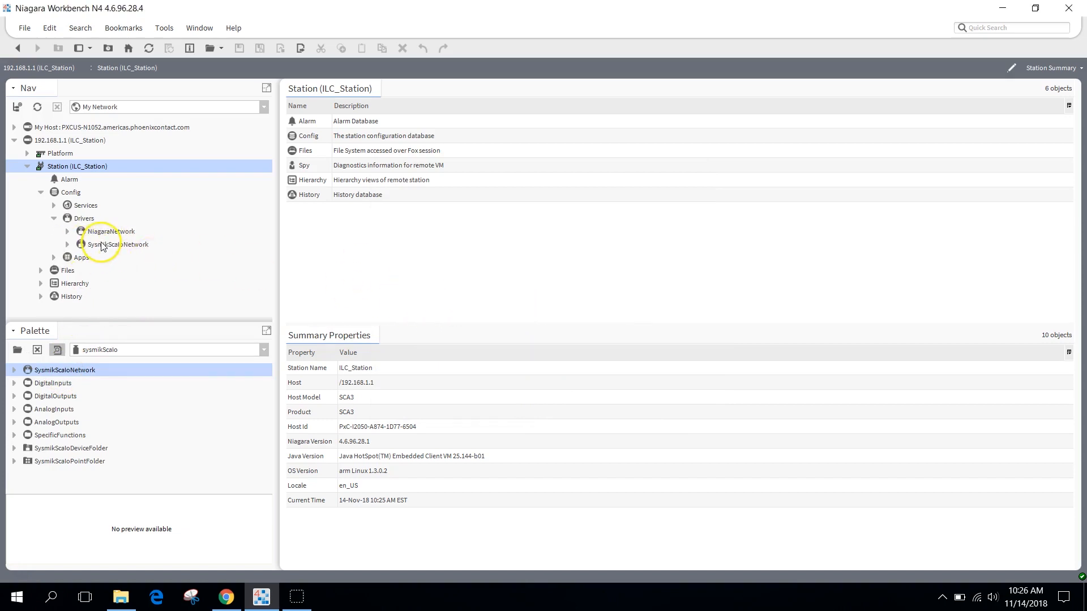
click(117, 244)
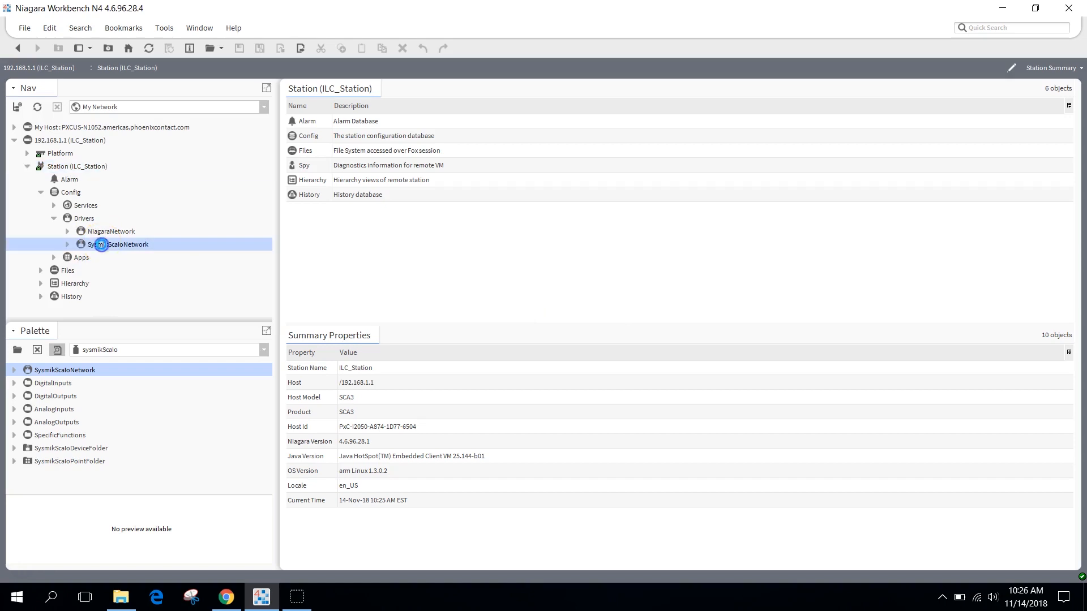
double_click(118, 244)
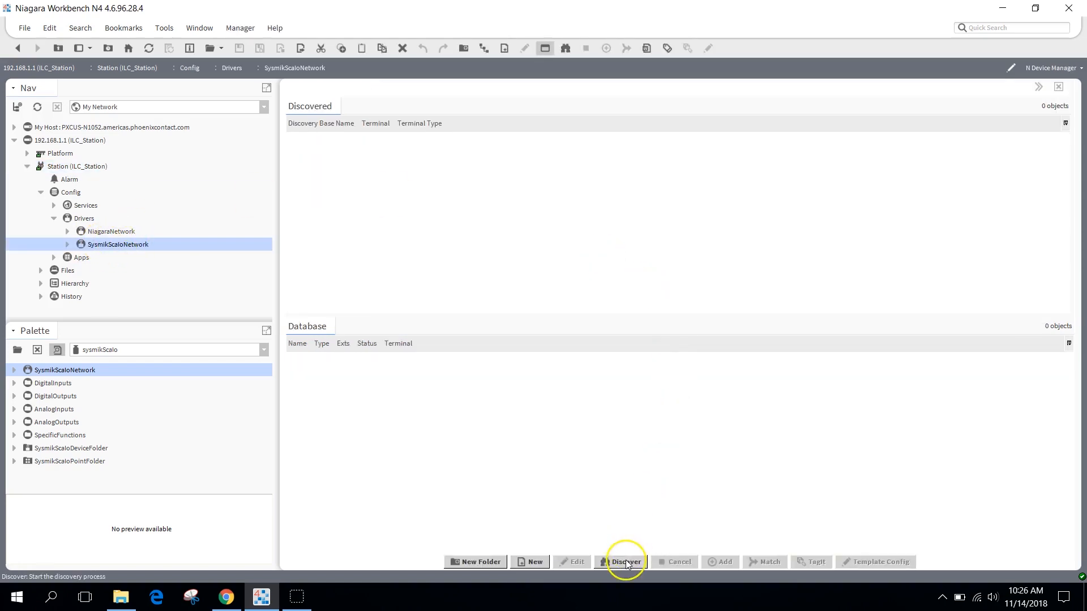
Discover and add the DO8_1, DI8_2, AI4_3, AI4_4 and AO4_5 cards to the network.
click(624, 562)
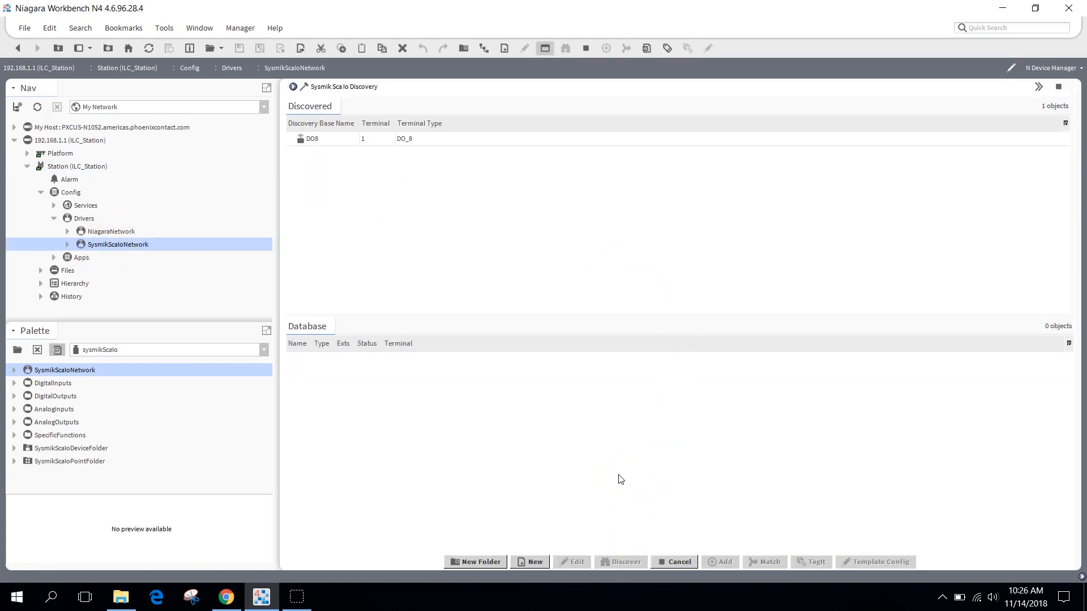
click(624, 562)
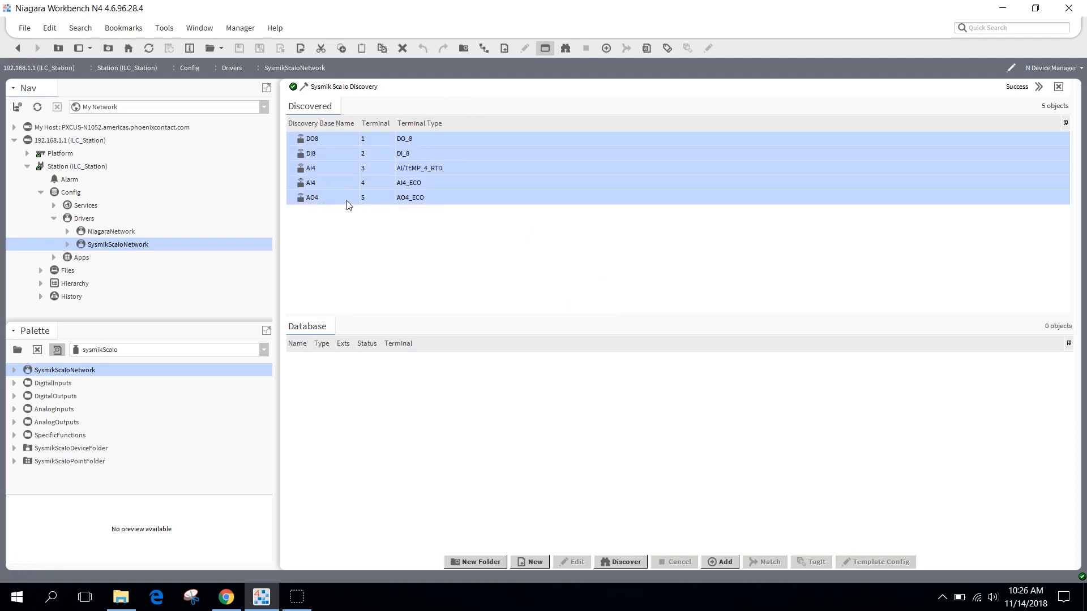
click(719, 561)
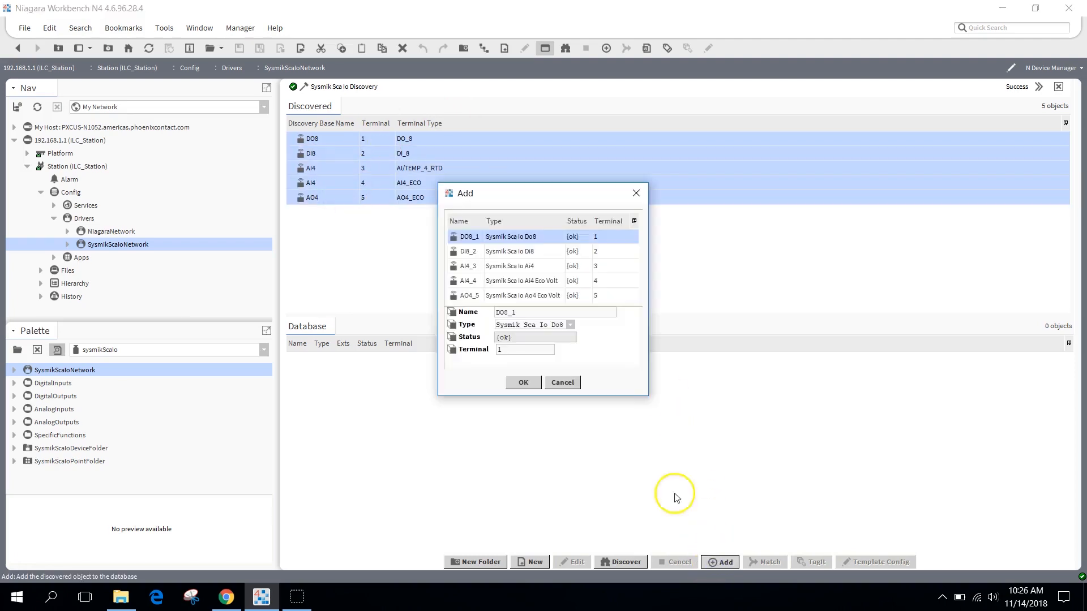
click(523, 382)
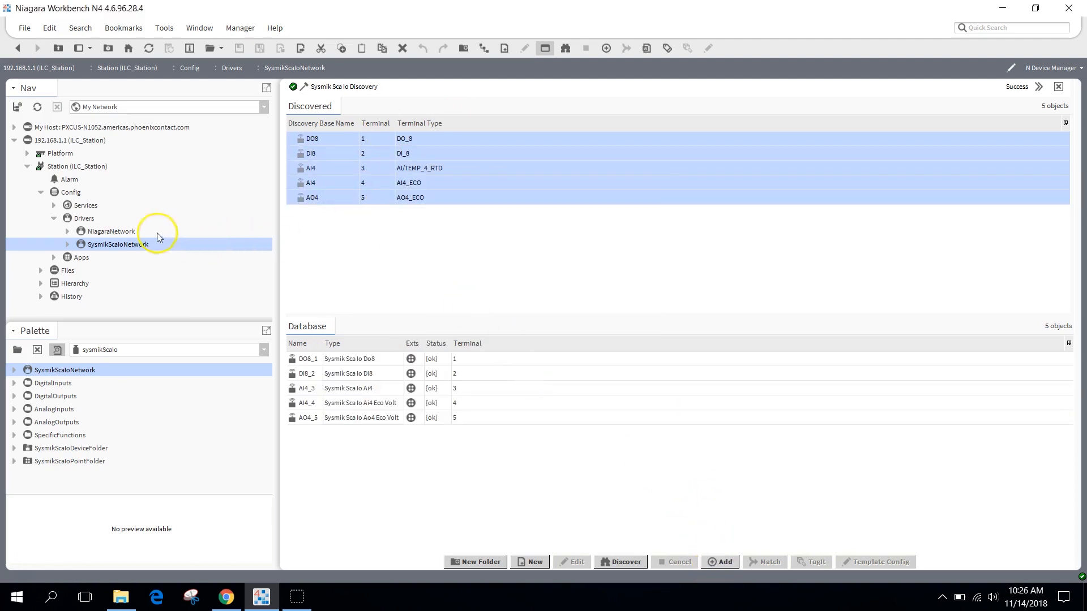
click(68, 244)
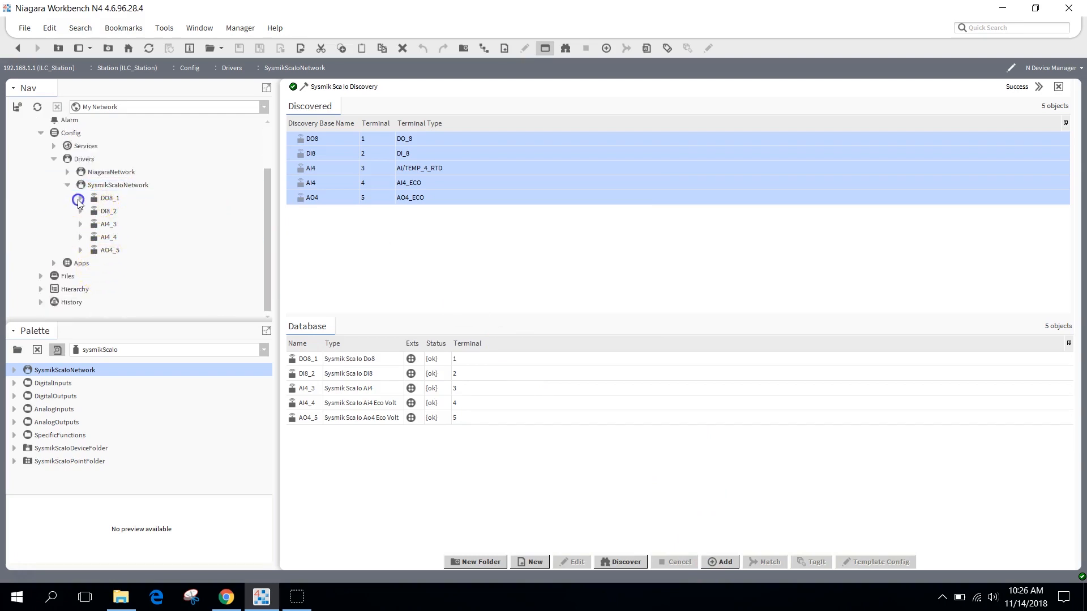
Discover DO8_1's outputs and add Do1–Do8 as Boolean Writable points.
click(80, 197)
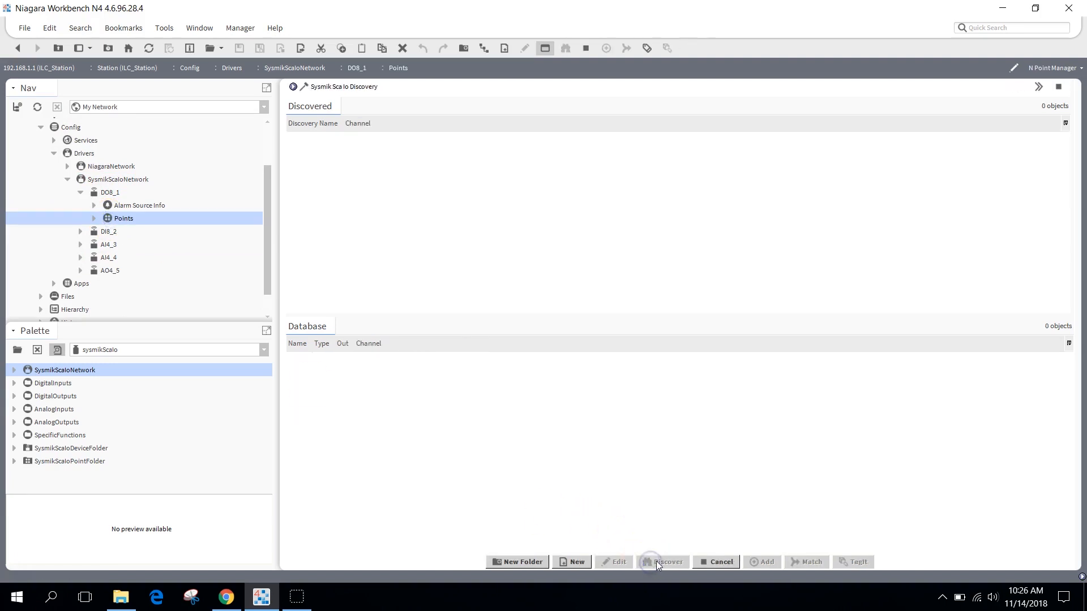
click(666, 562)
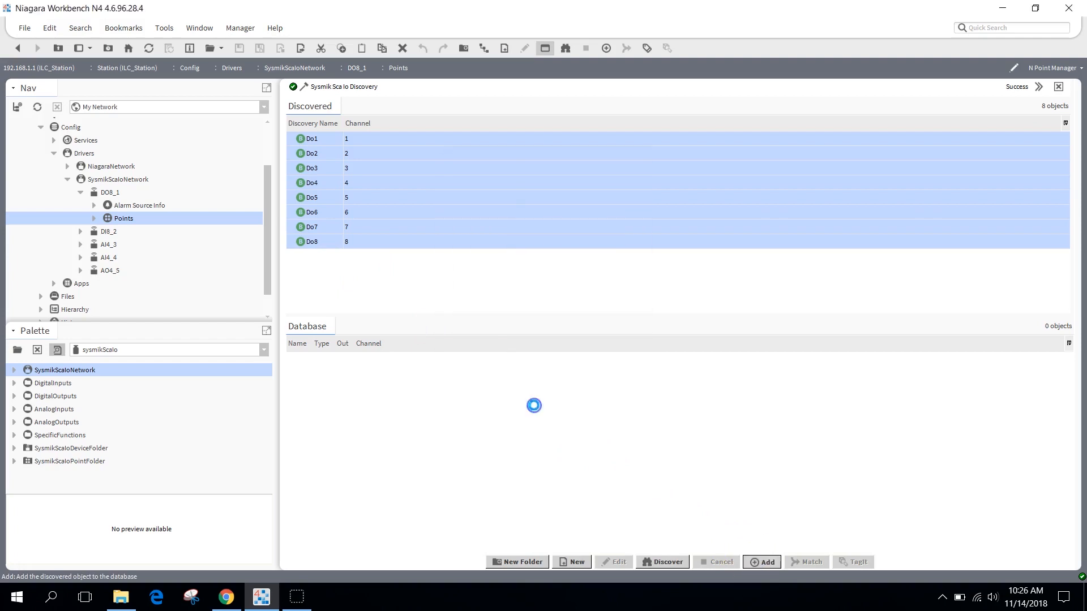
click(760, 562)
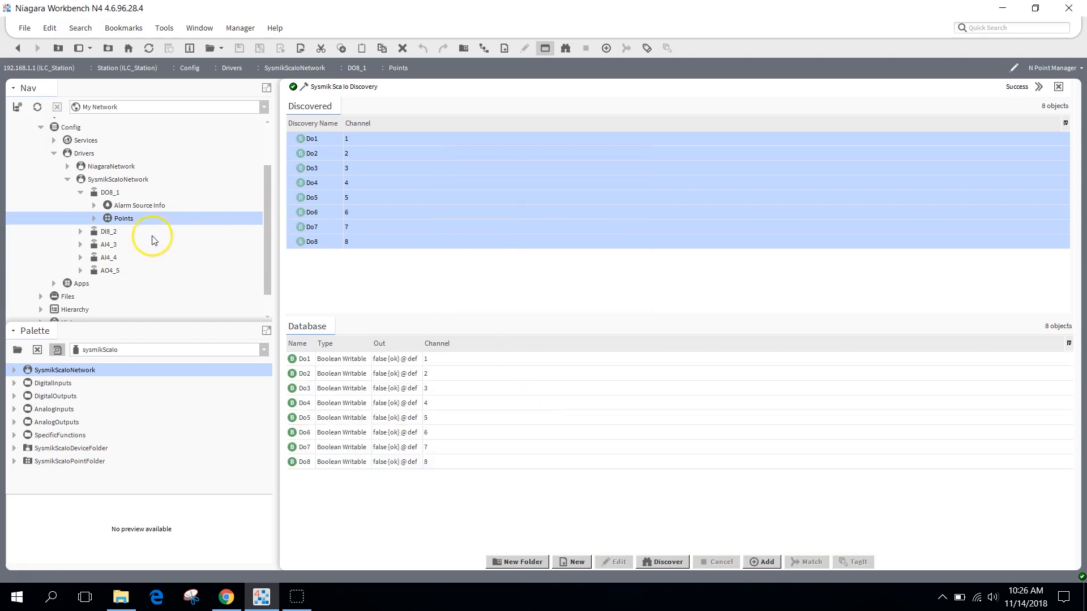
click(93, 217)
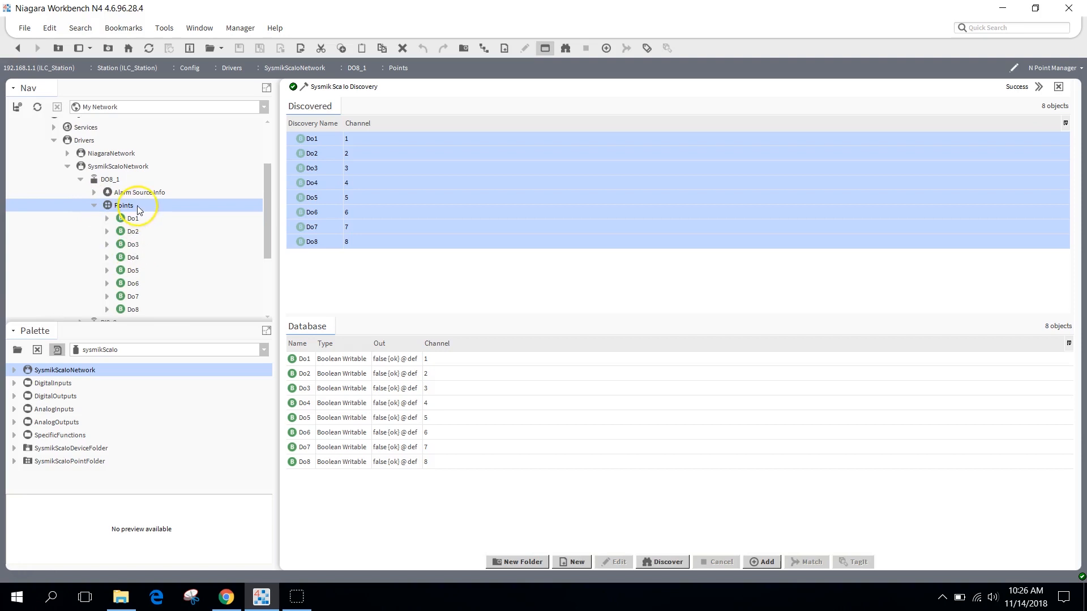
mouse_move(118, 260)
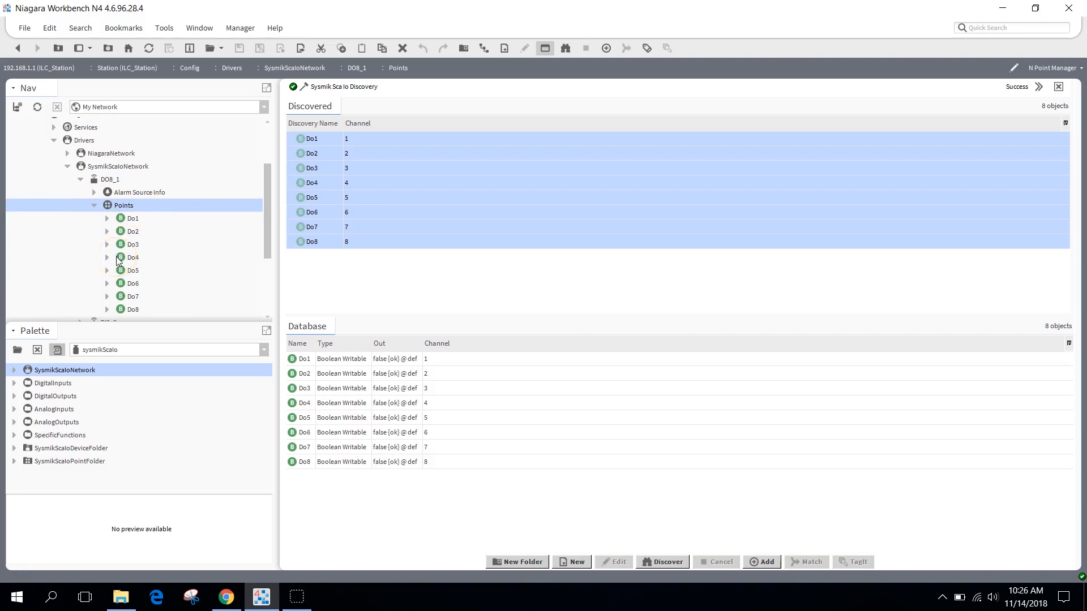
Open the DO8_1 Points folder as a Wire Sheet showing Do1–Do8 blocks.
right_click(123, 205)
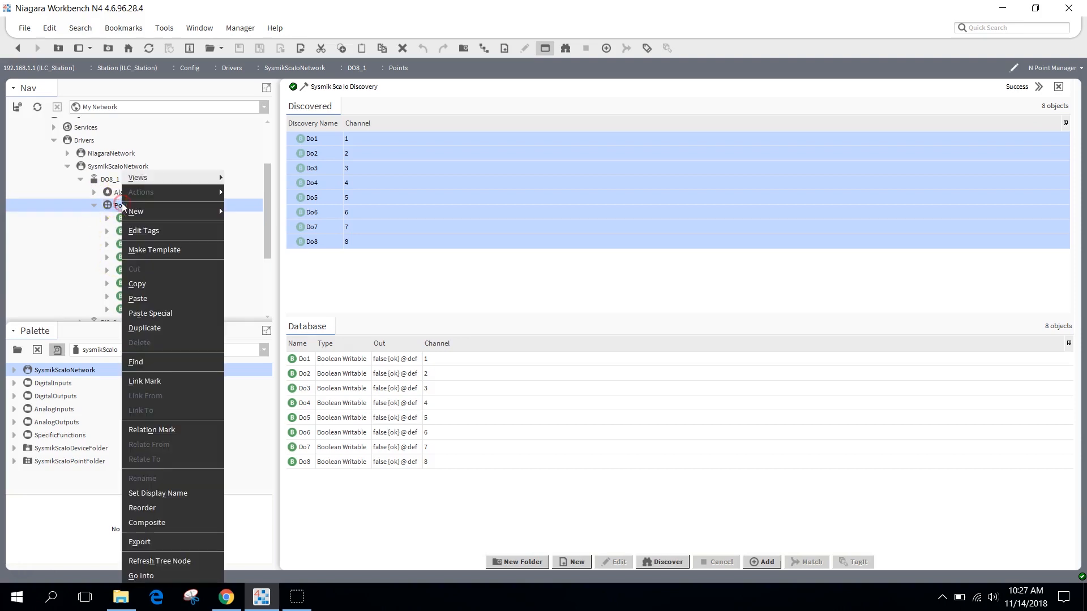
mouse_move(138, 177)
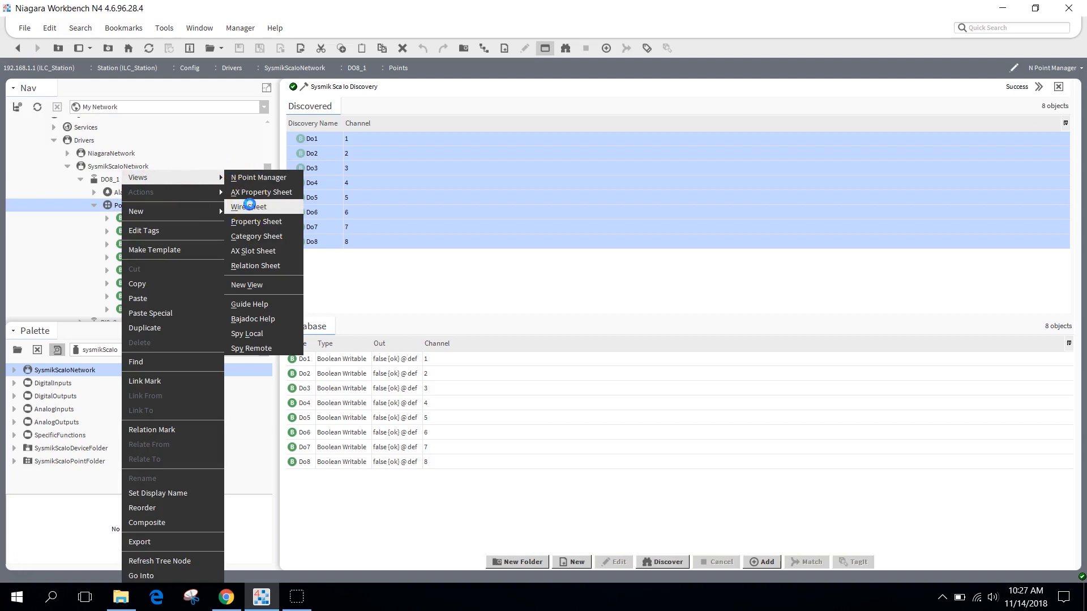
click(247, 207)
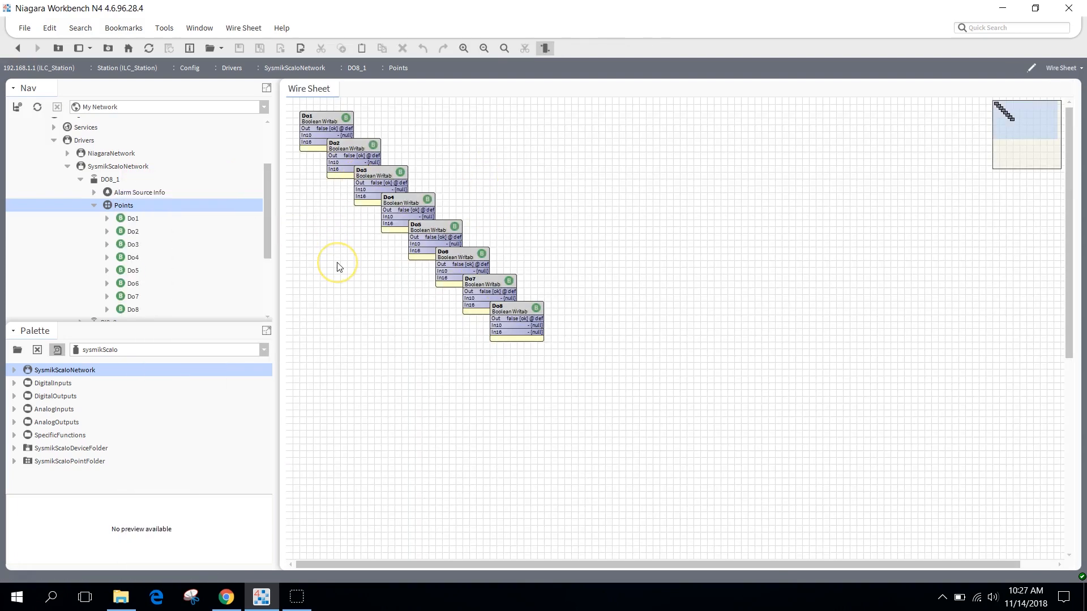